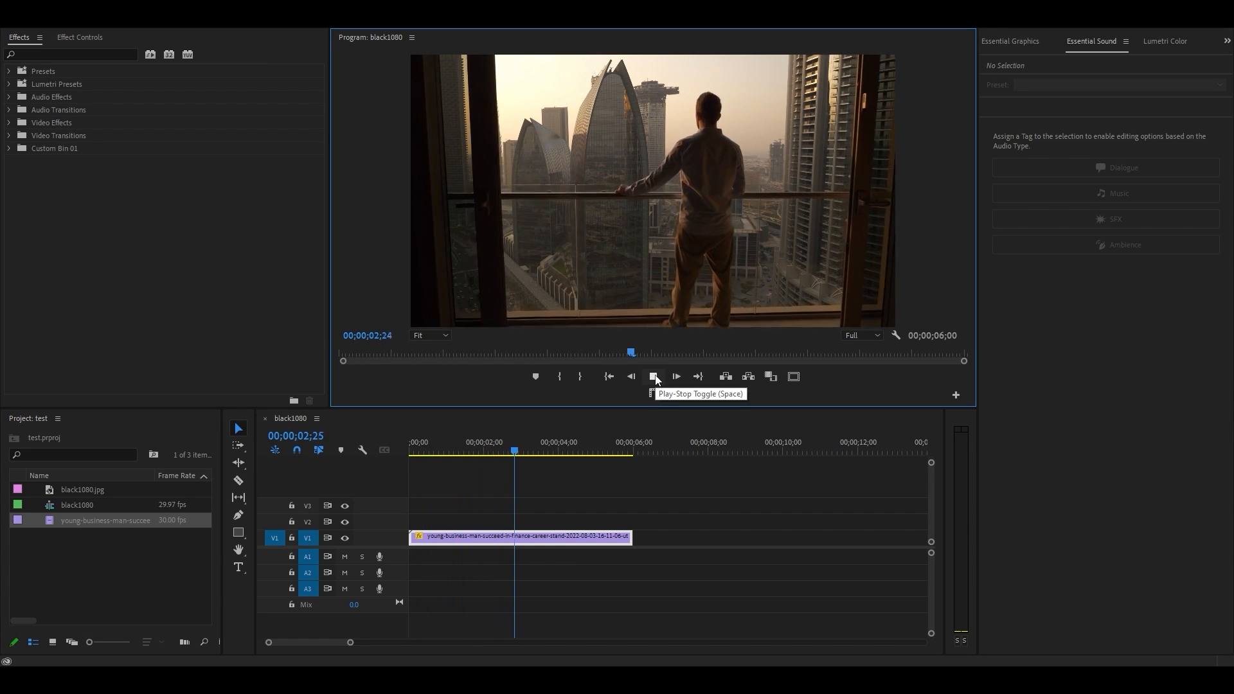
Step: Stop the businessman clip preview and enter the value 1091 in a field
click(655, 376)
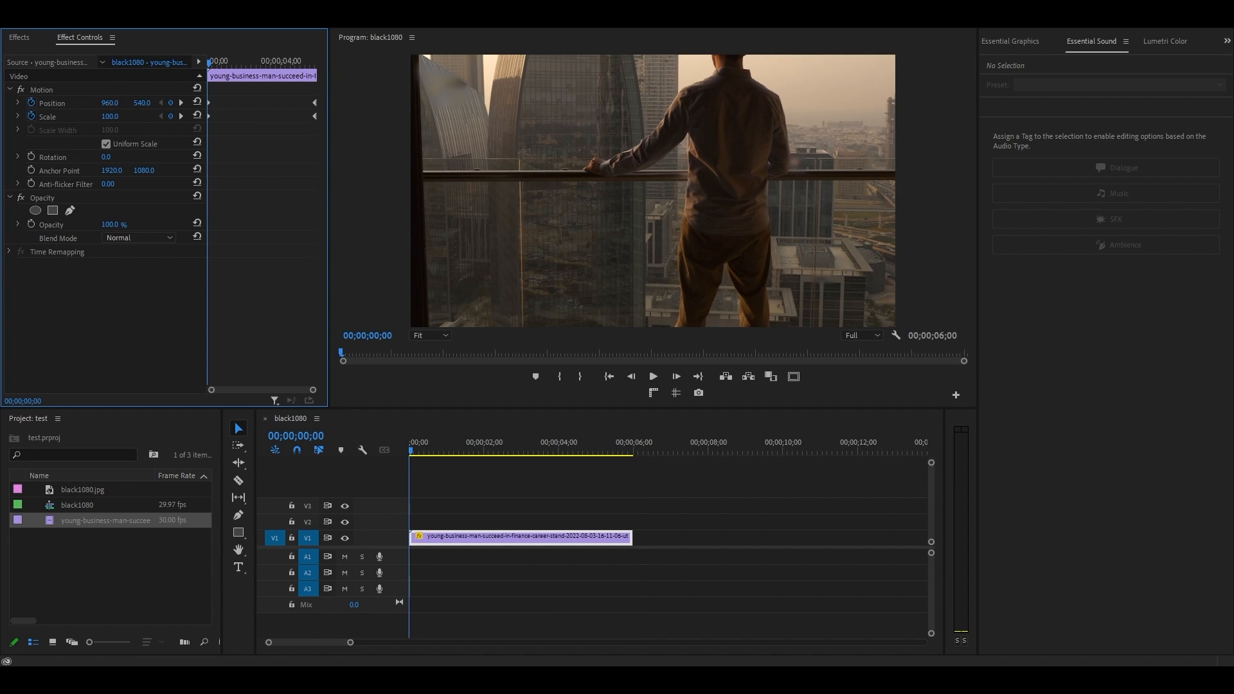
text(1091.0)
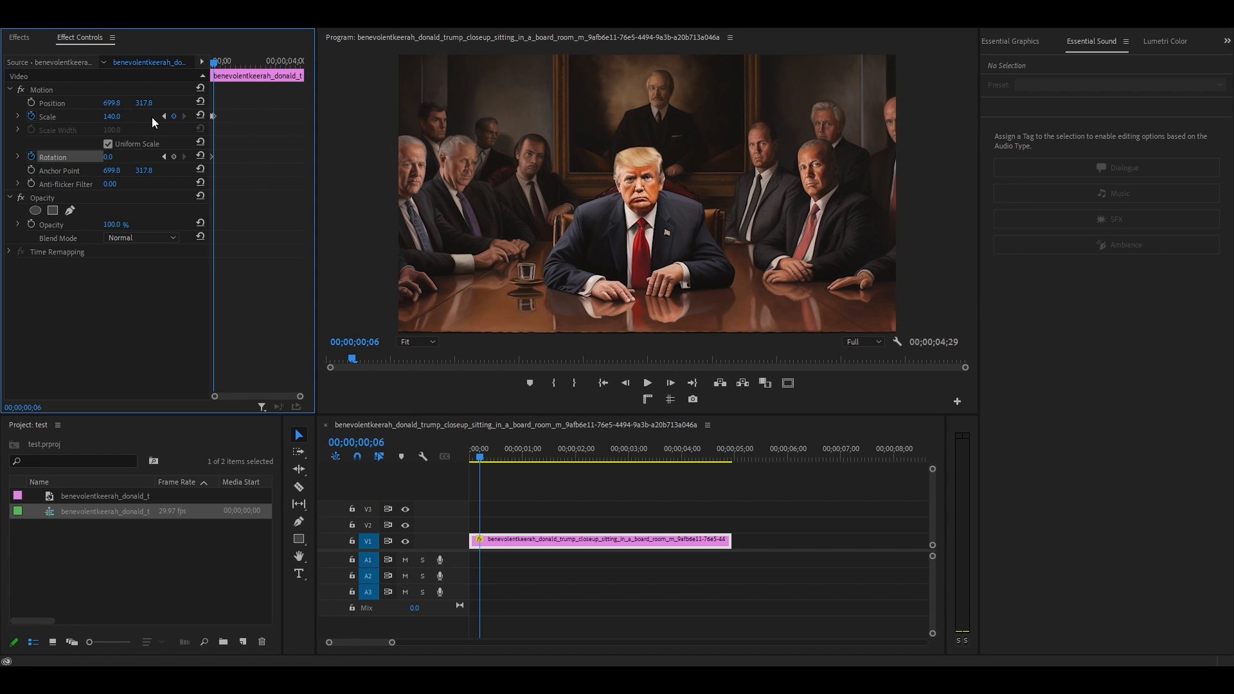
Step: Enable the Scale stopwatch to keyframe the boardroom portrait at 140
click(19, 37)
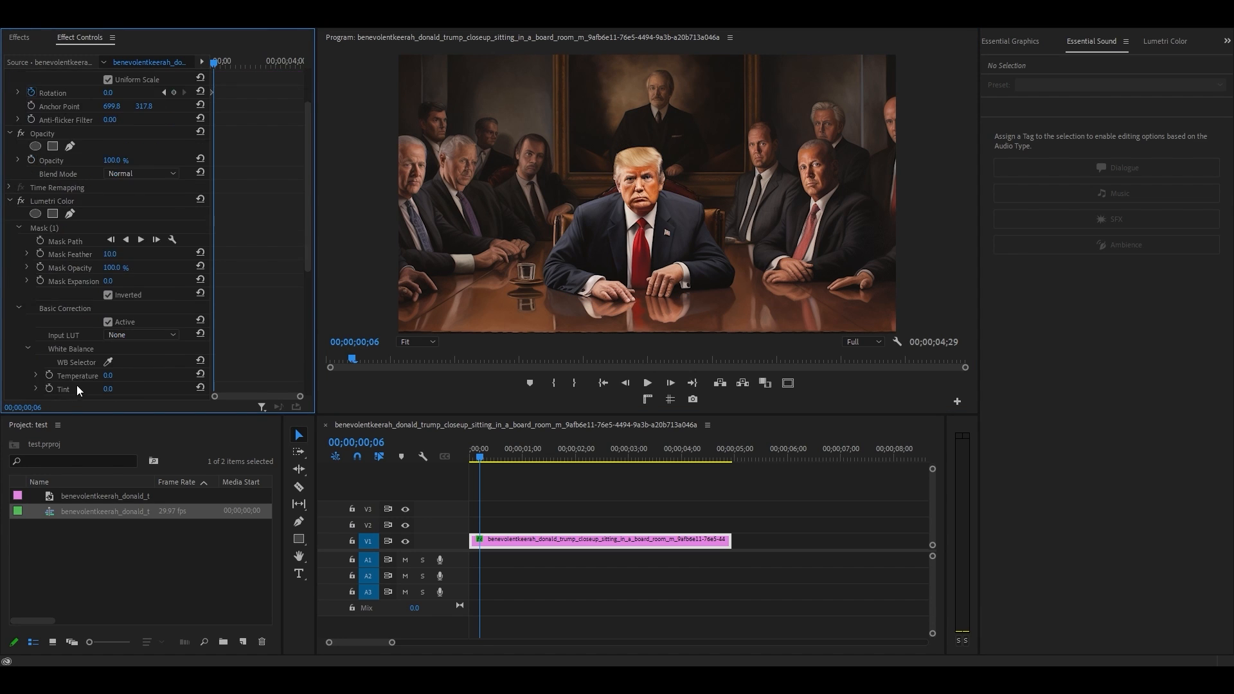
Step: Feather the inverted Lumetri mask edge and set an end Scale keyframe of 150
scroll(down, 3)
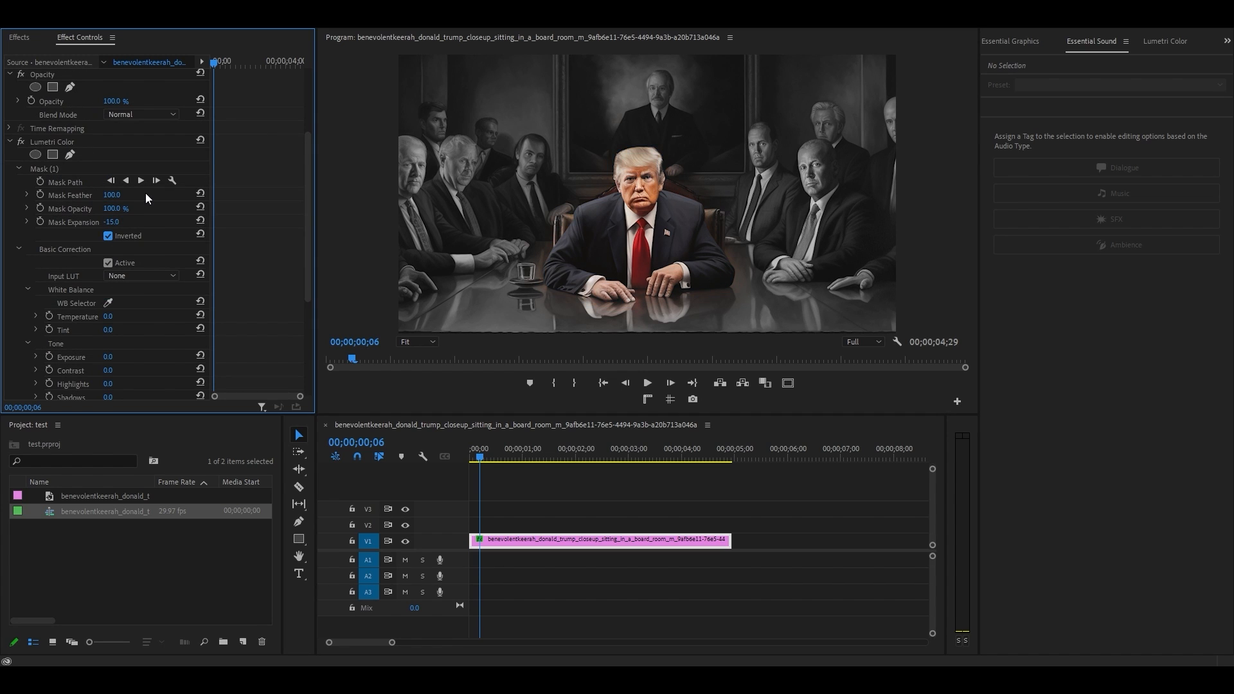
click(637, 457)
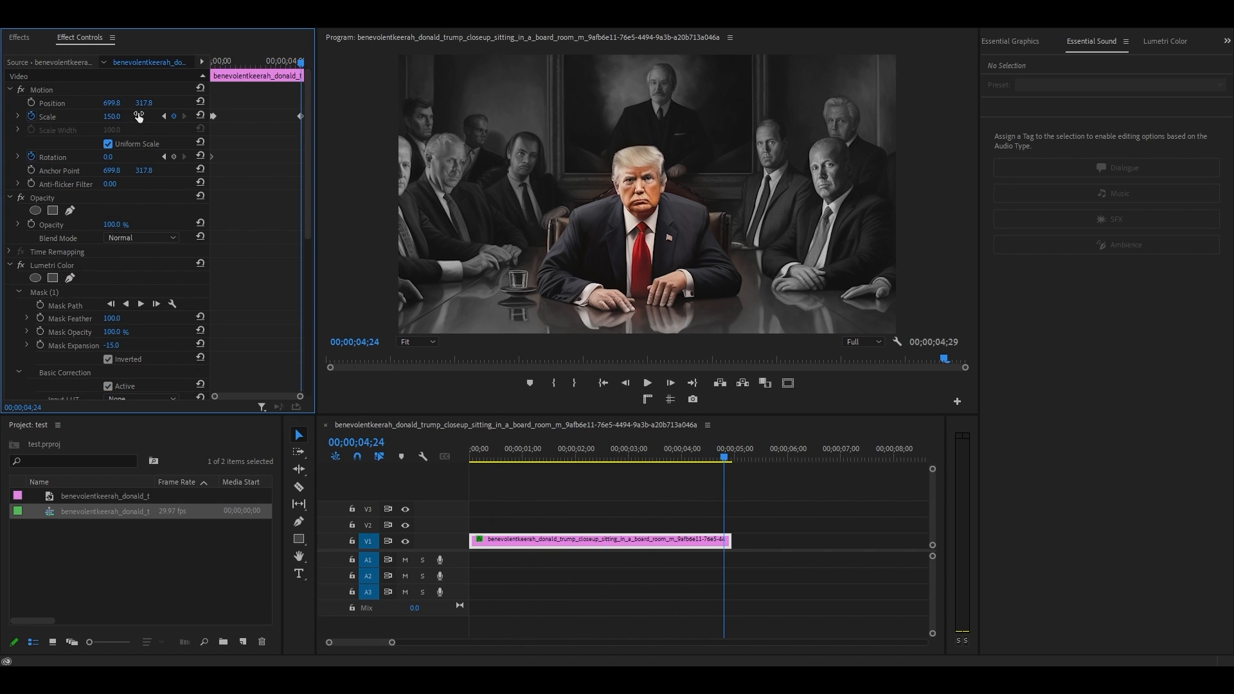
drag(112, 157, 107, 157)
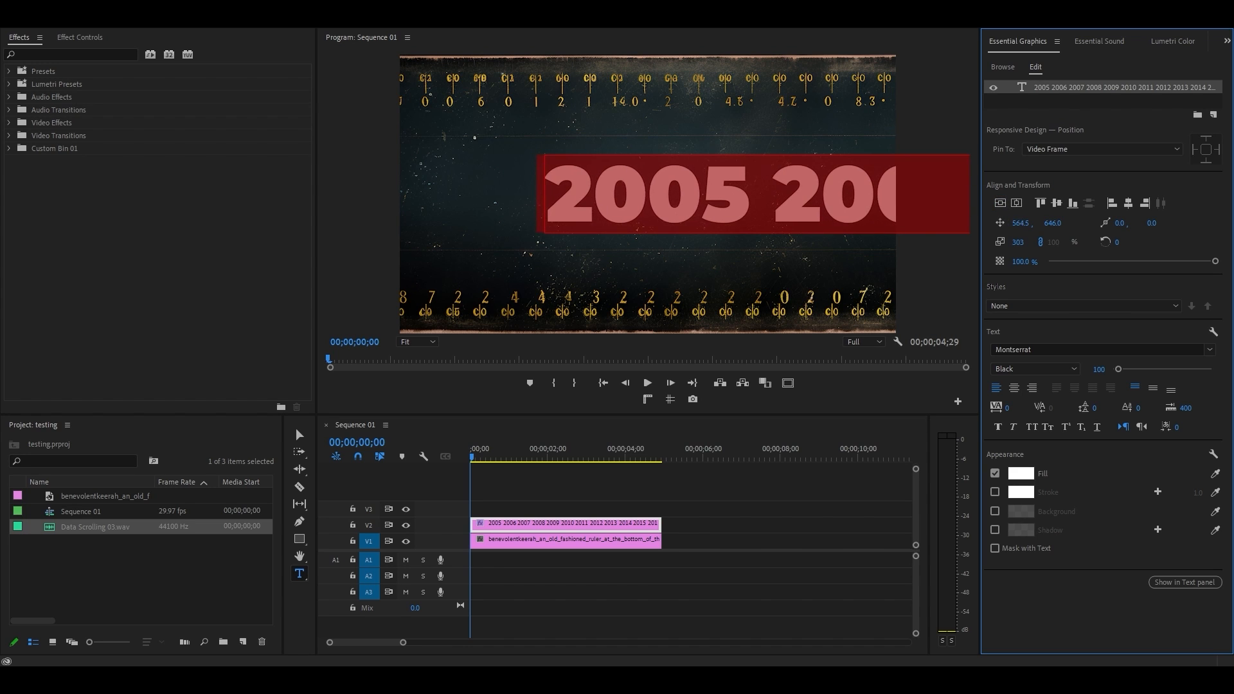
Step: Search for Gaussian Blur and apply it to the V2 years text
text(GAUS)
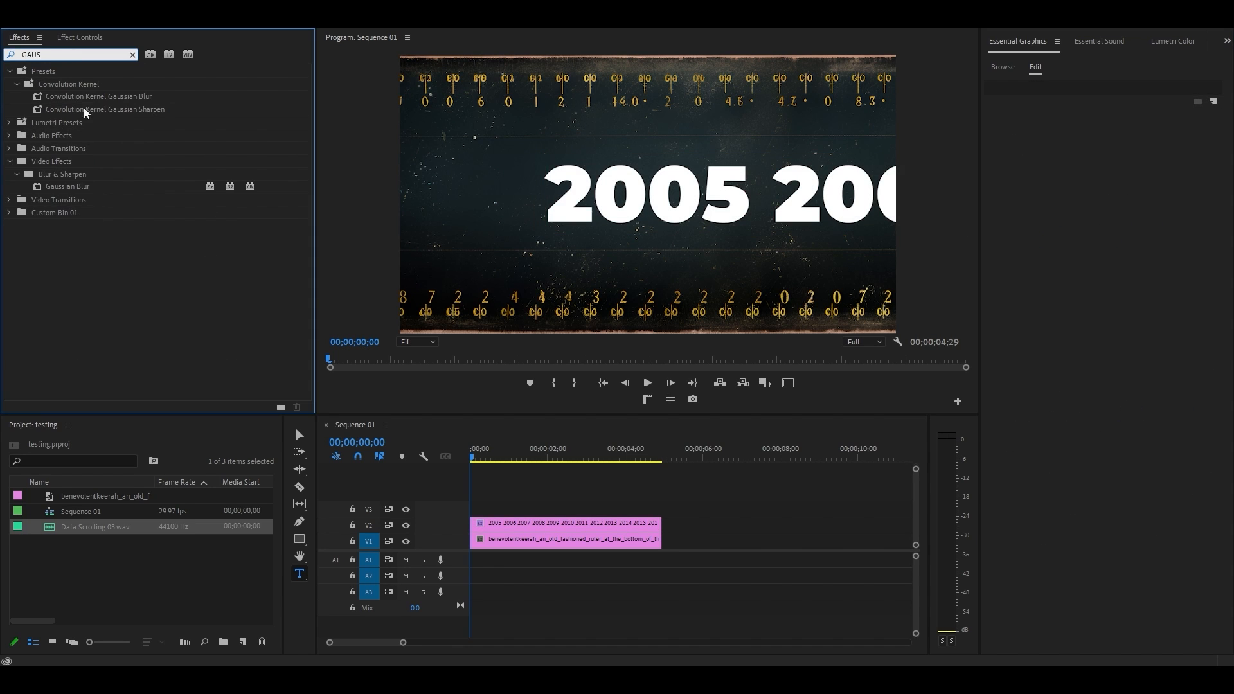
click(563, 522)
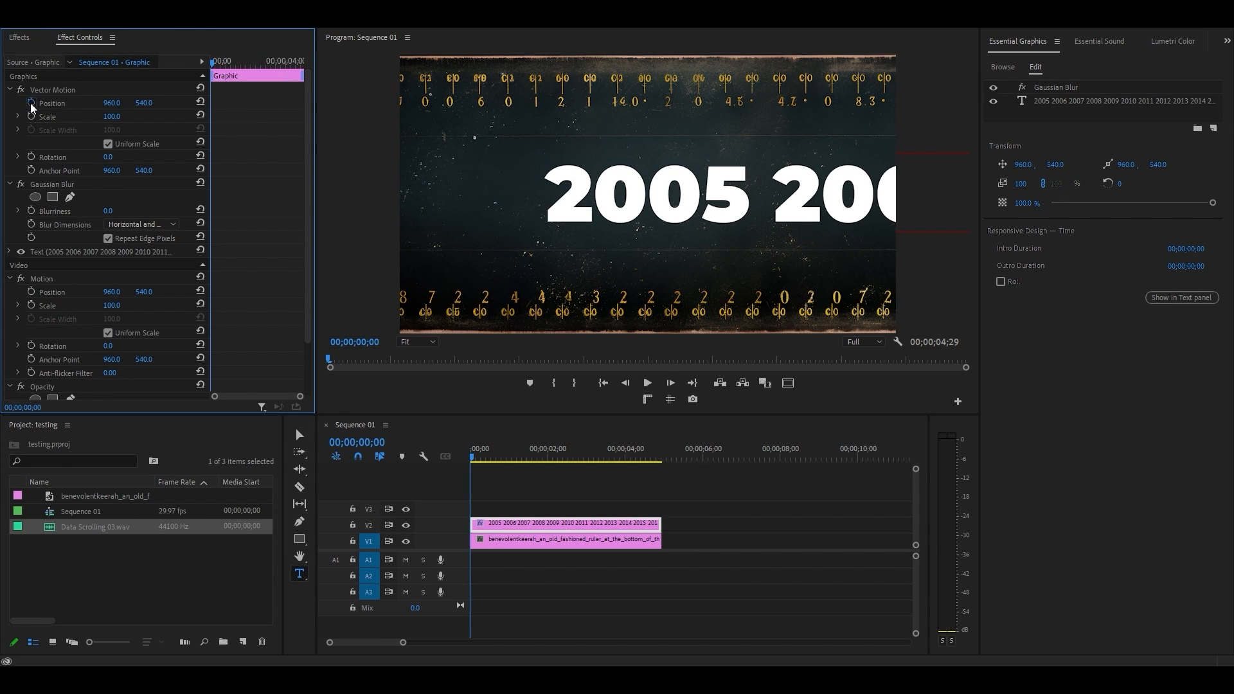
Step: Keyframe the years' Position and Blurriness 0 to 200, with Horizontal blur dimensions
click(55, 211)
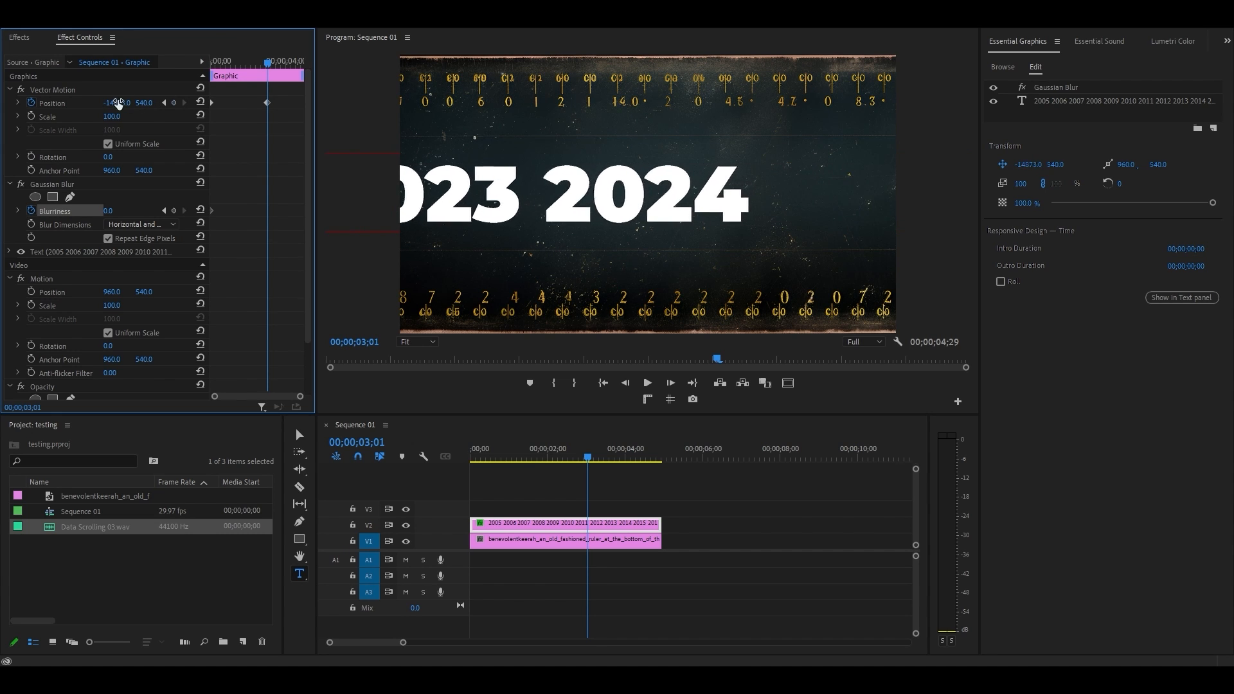
mouse_move(175, 210)
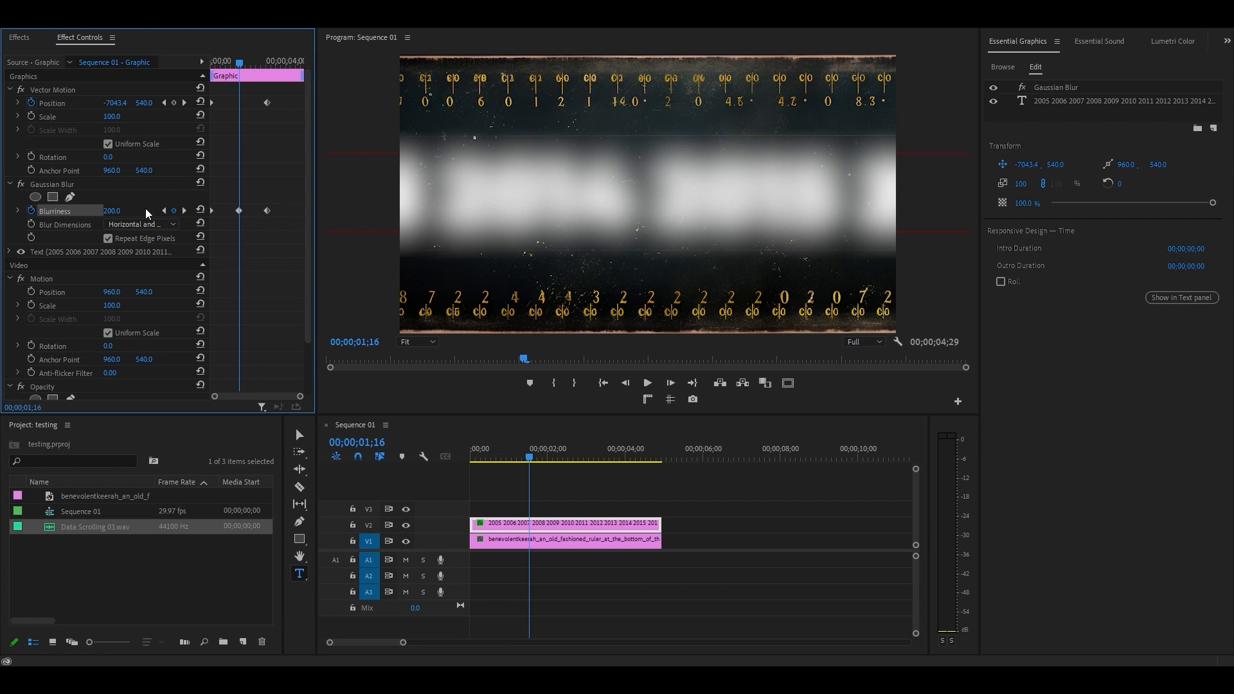
click(141, 224)
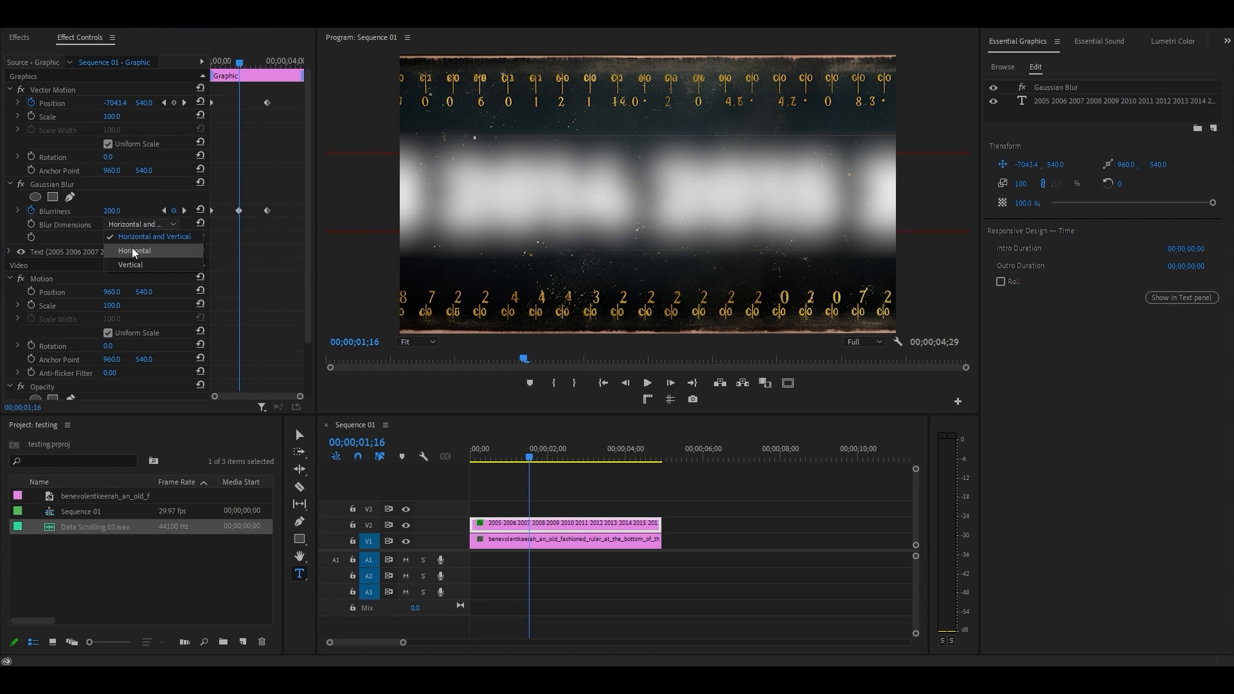
click(134, 250)
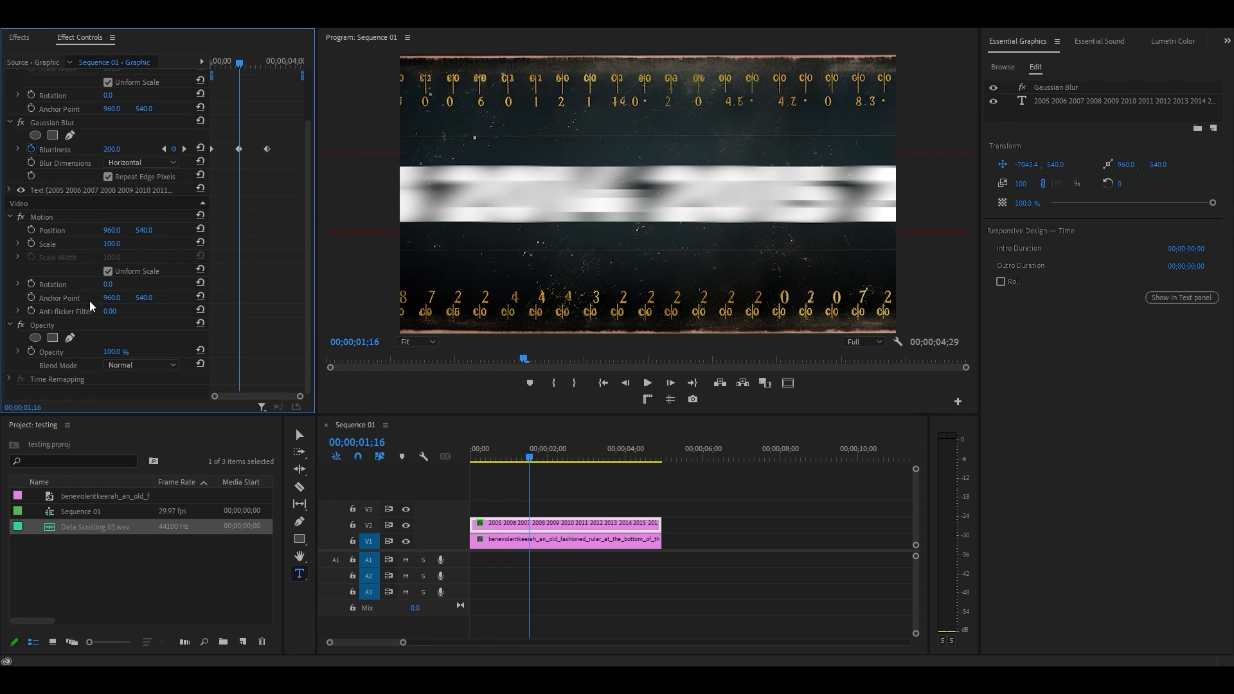
click(53, 338)
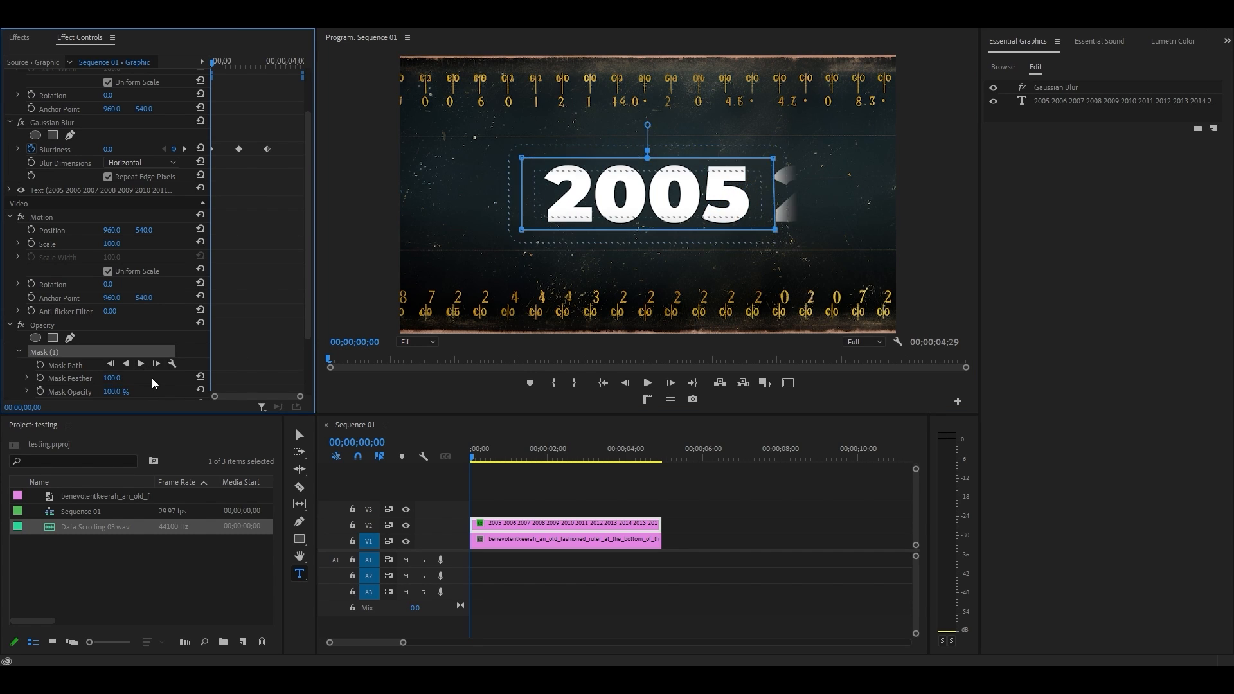
Step: Bring up interpolation options for a Position keyframe on the scrolling years
right_click(266, 102)
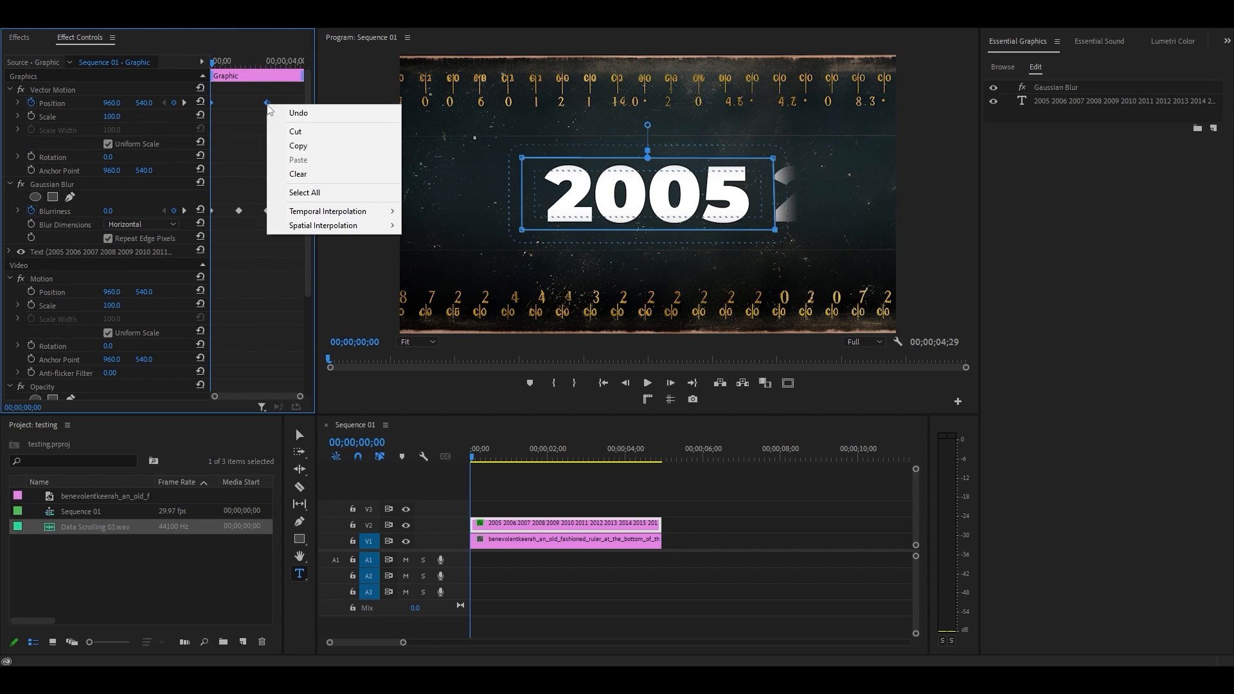
mouse_move(329, 192)
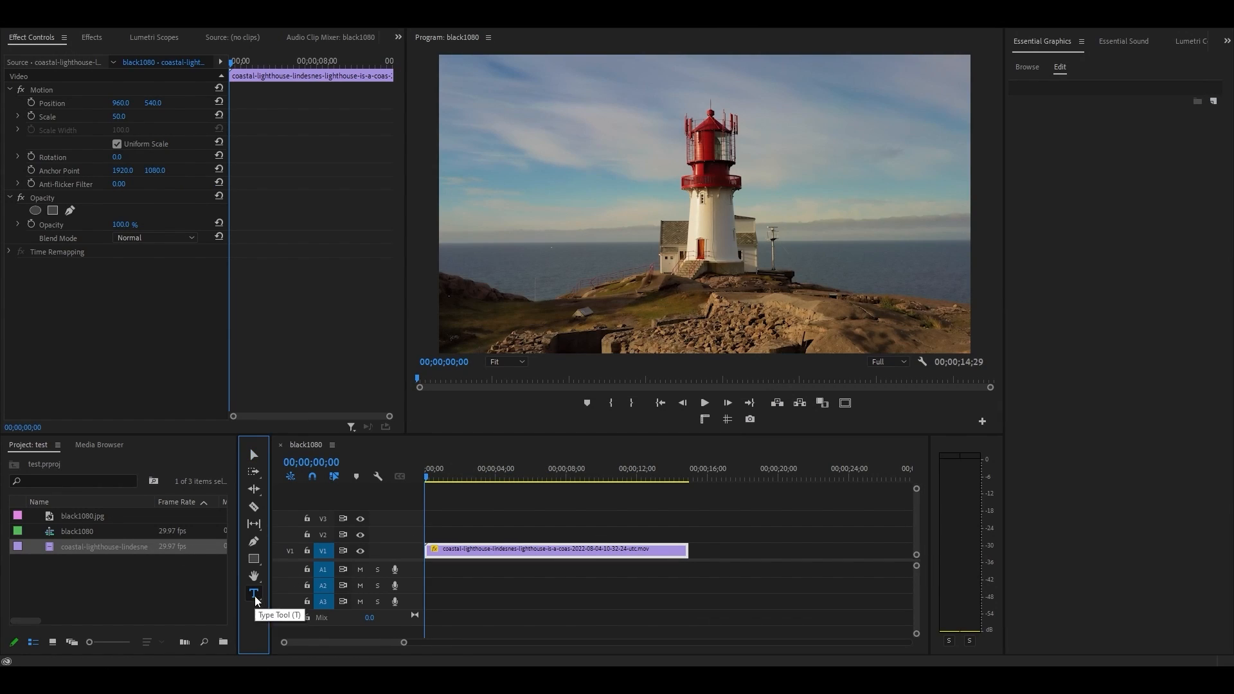
Step: Add a LIGHTHOUSE title, stretch it to the footage length, and select the footage
click(622, 194)
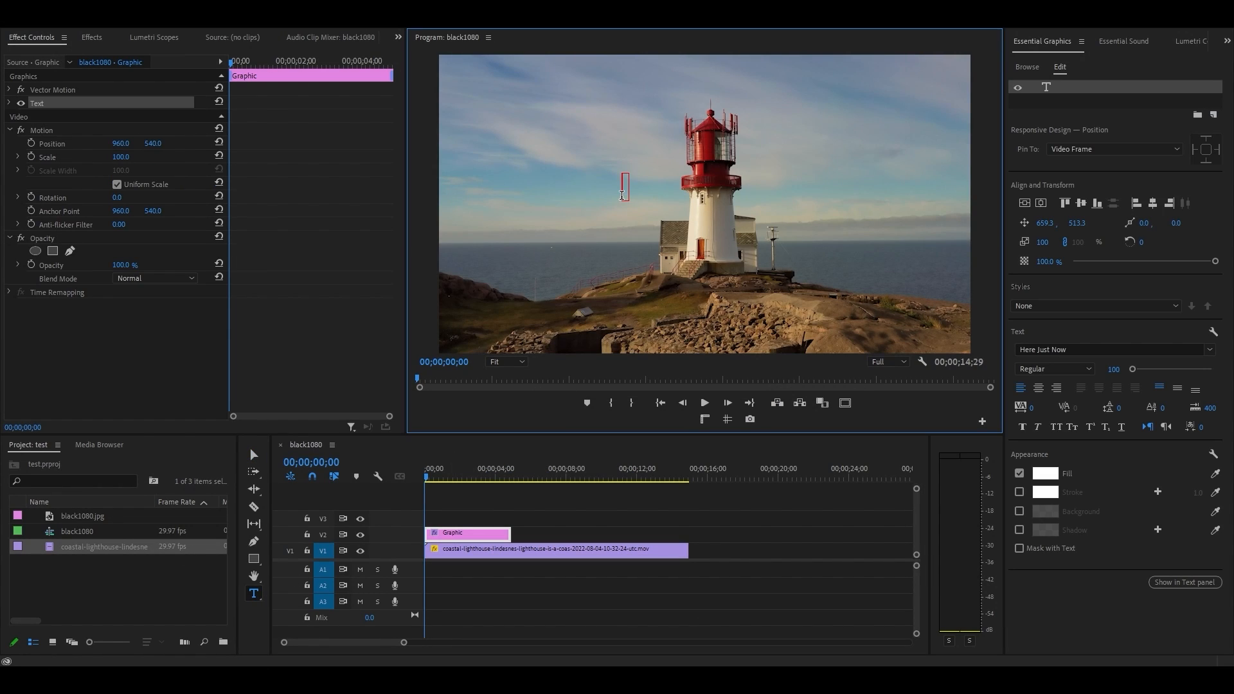
text(LIGHTHOUSE)
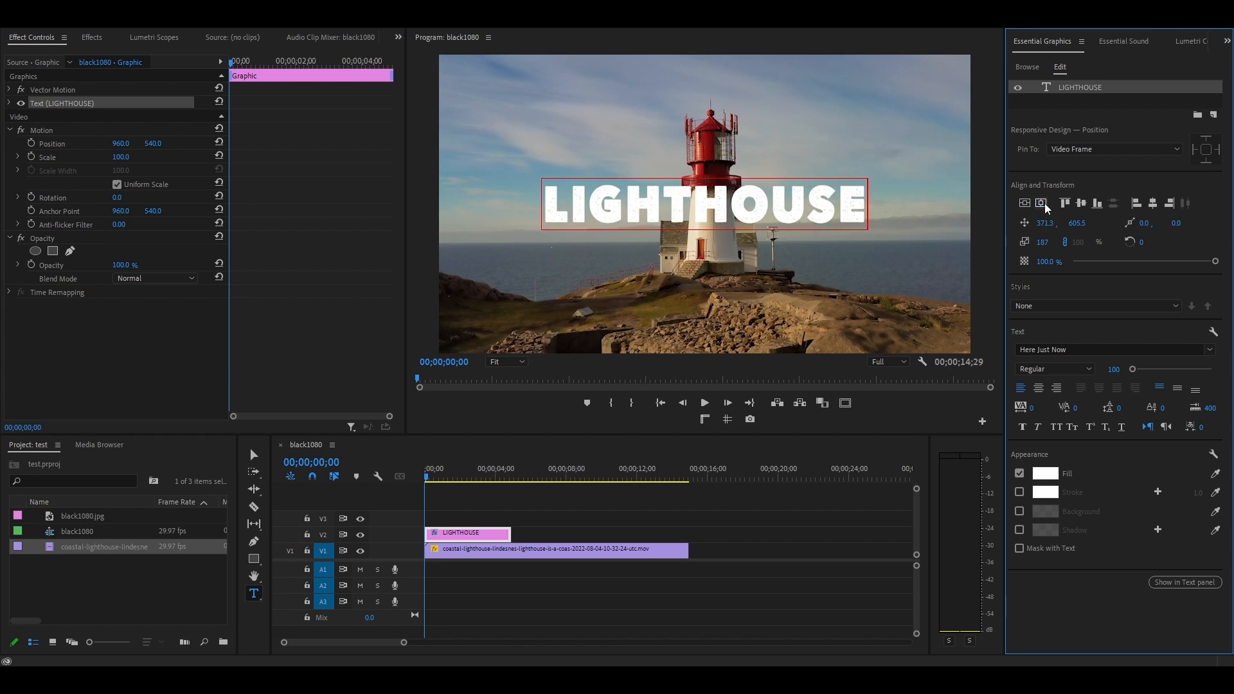
drag(507, 534, 578, 534)
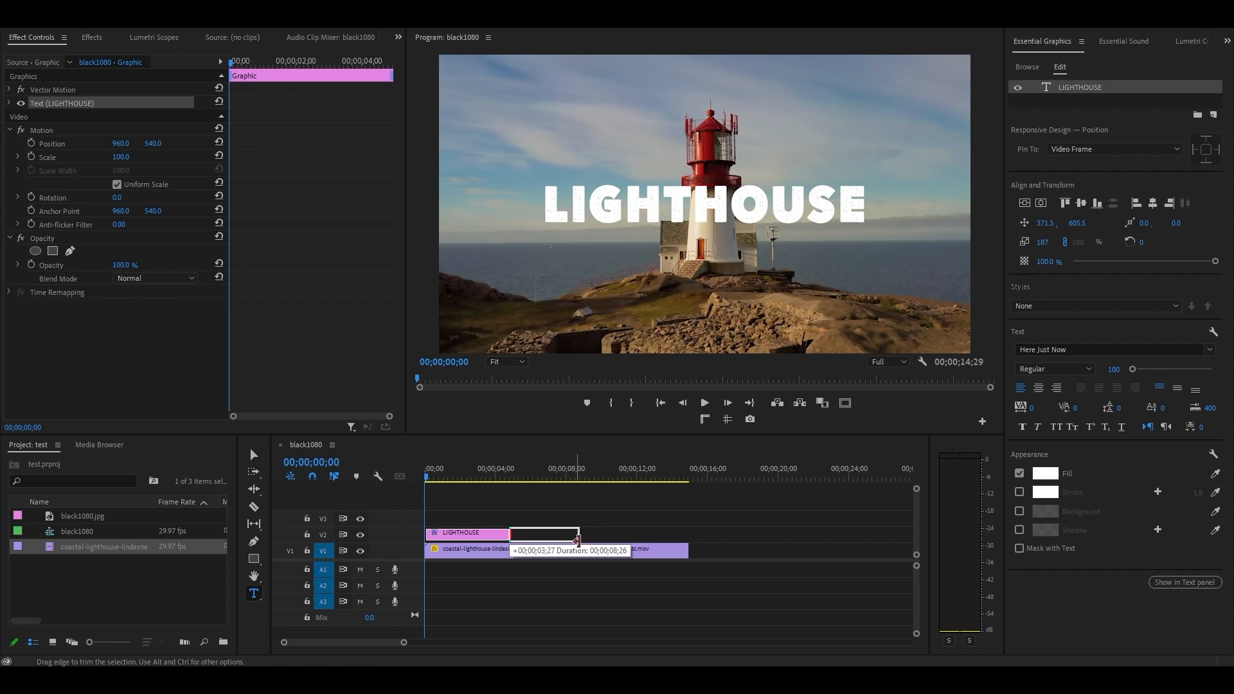
drag(578, 533, 684, 541)
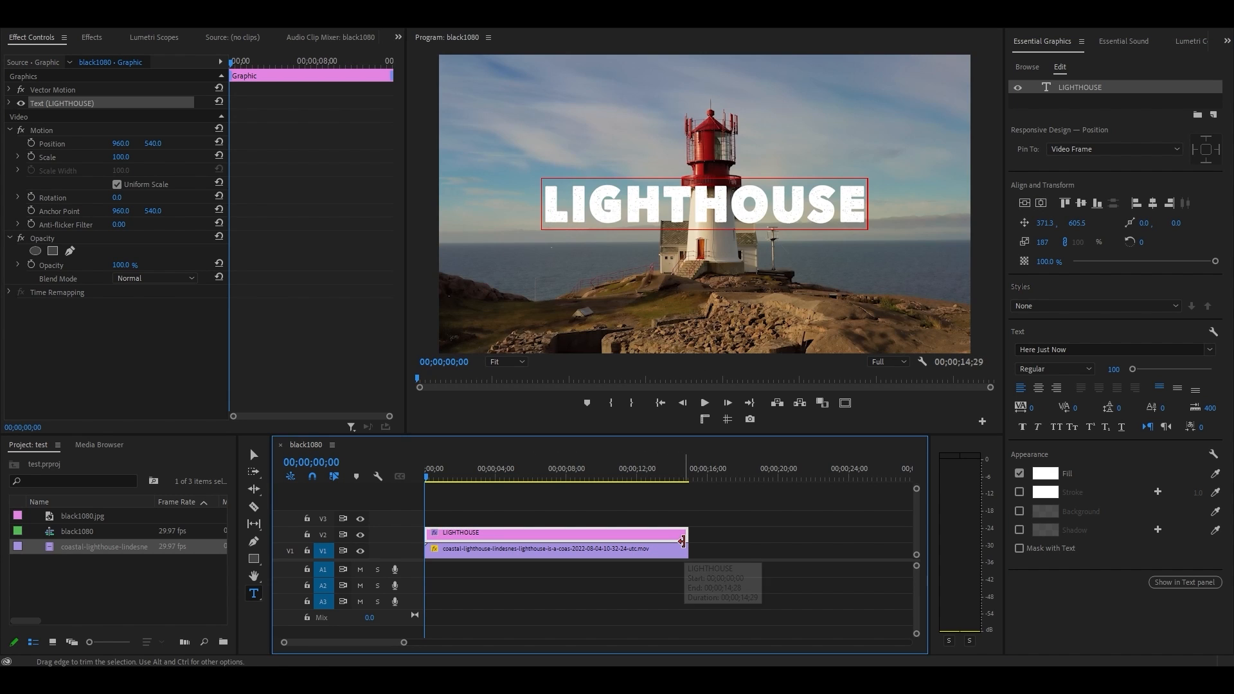
click(557, 548)
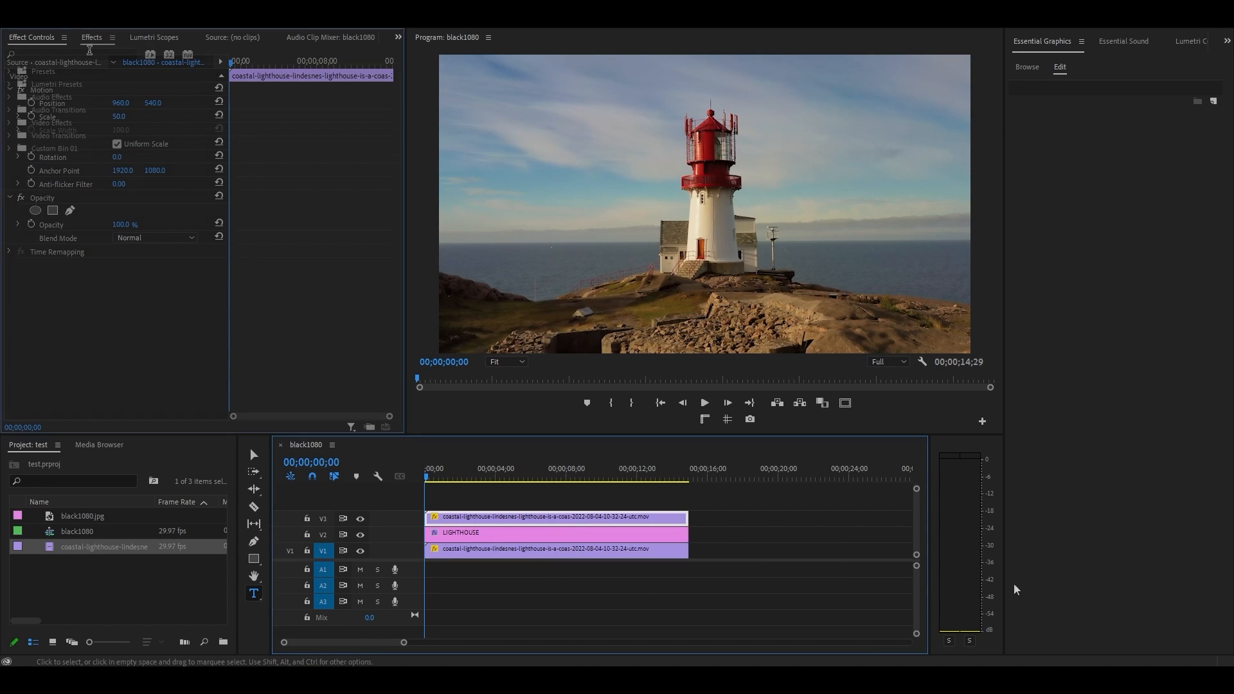
Step: Find the Color Key effect and drop it onto the V3 lighthouse copy
text(COLOR KE)
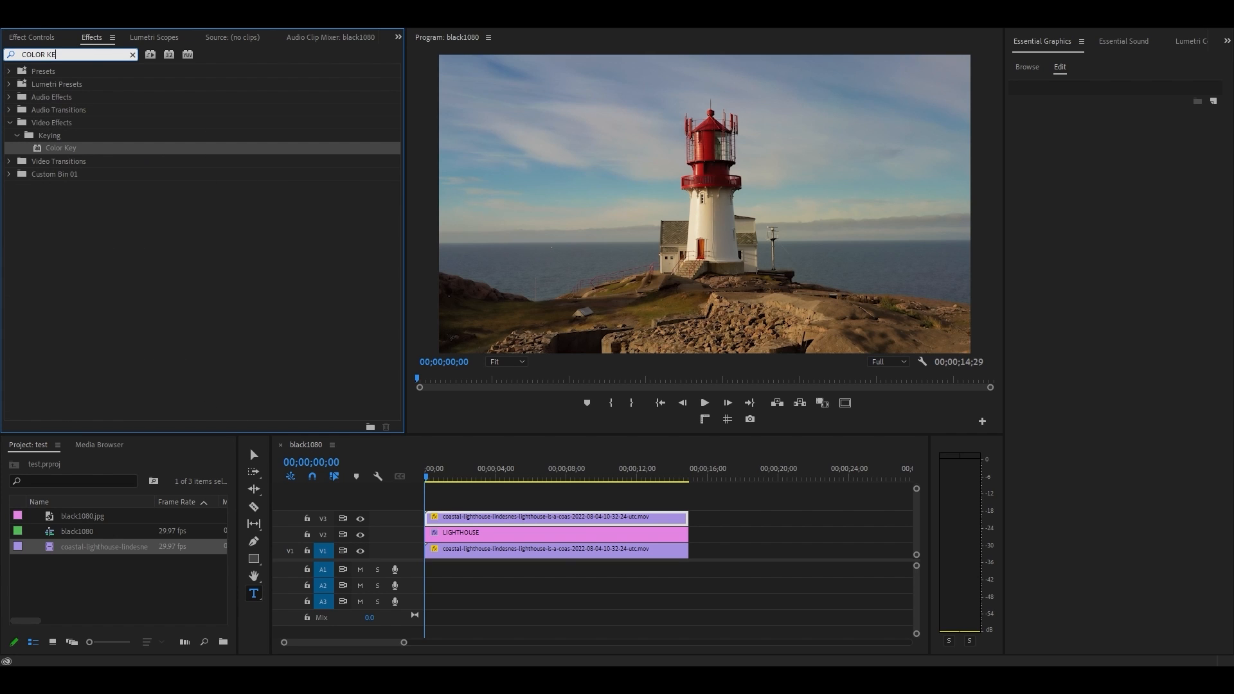
drag(59, 148, 511, 518)
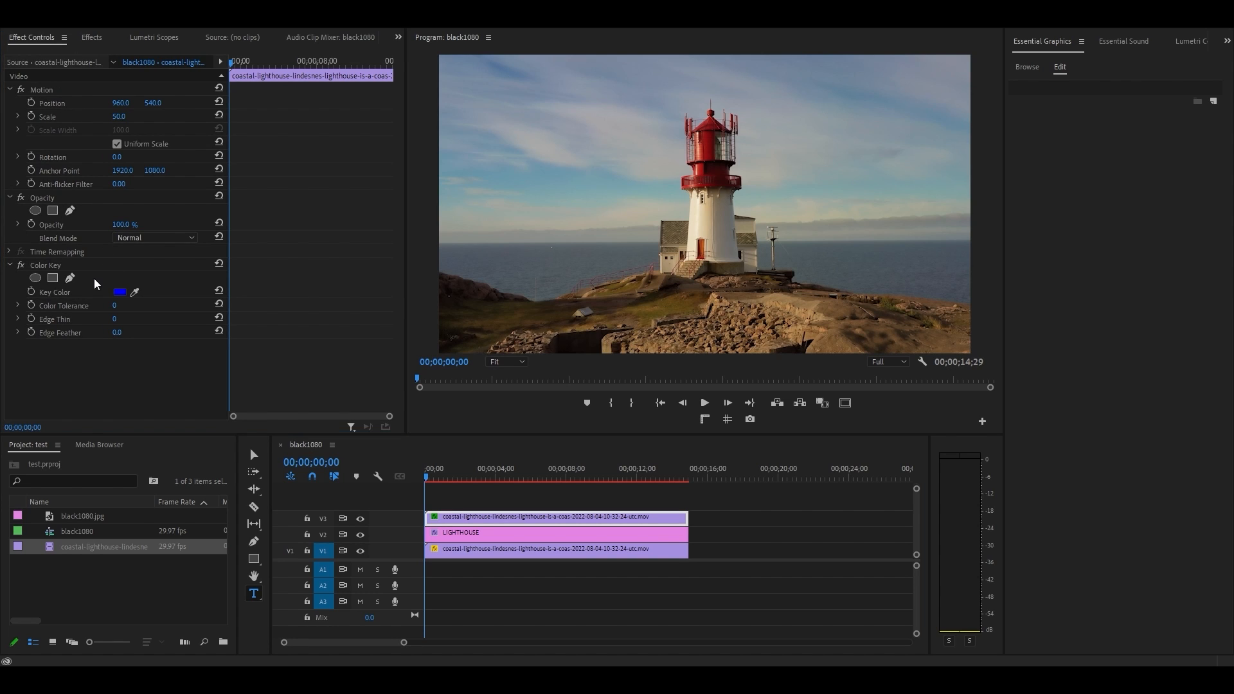
click(134, 291)
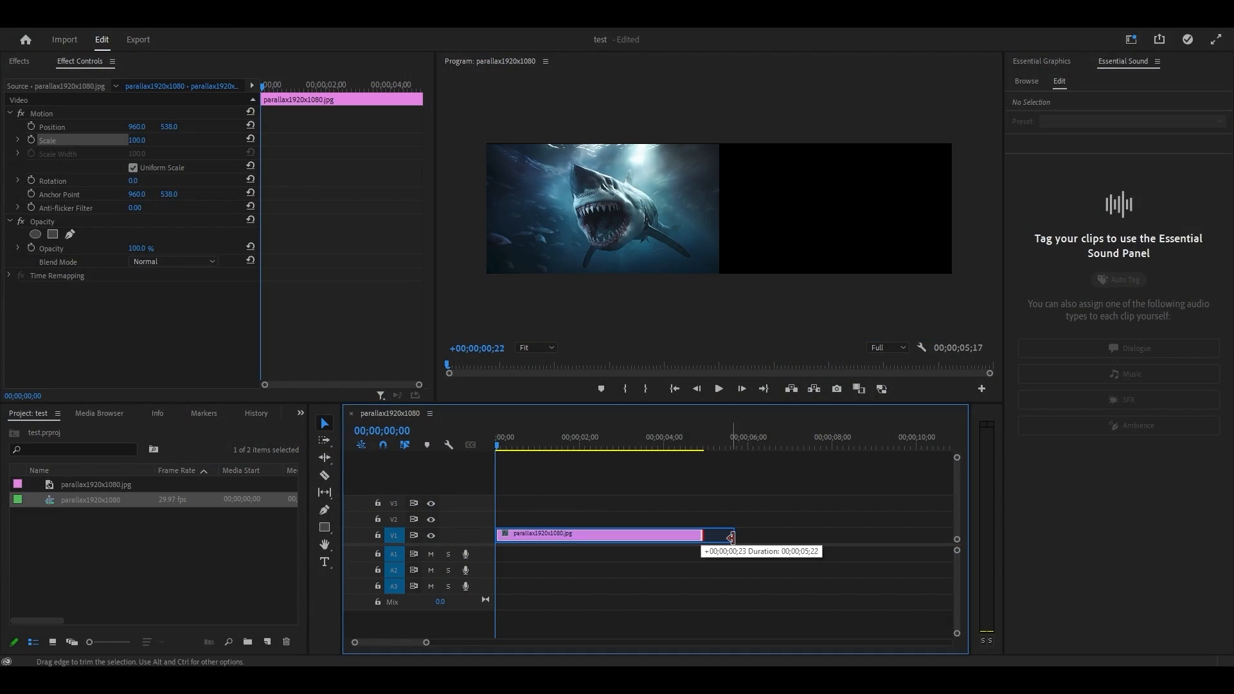
Step: Lengthen the shark image clip, scale the copy to 120, and start a pen mask
drag(702, 534, 746, 534)
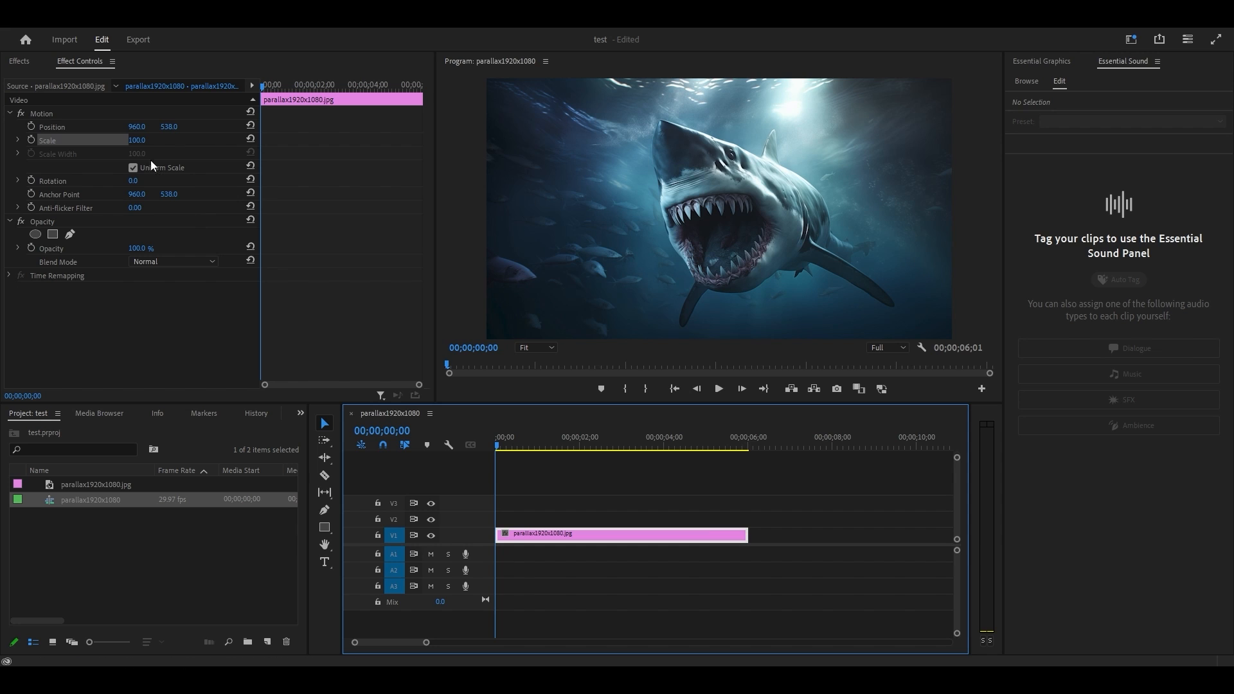
text(120.0)
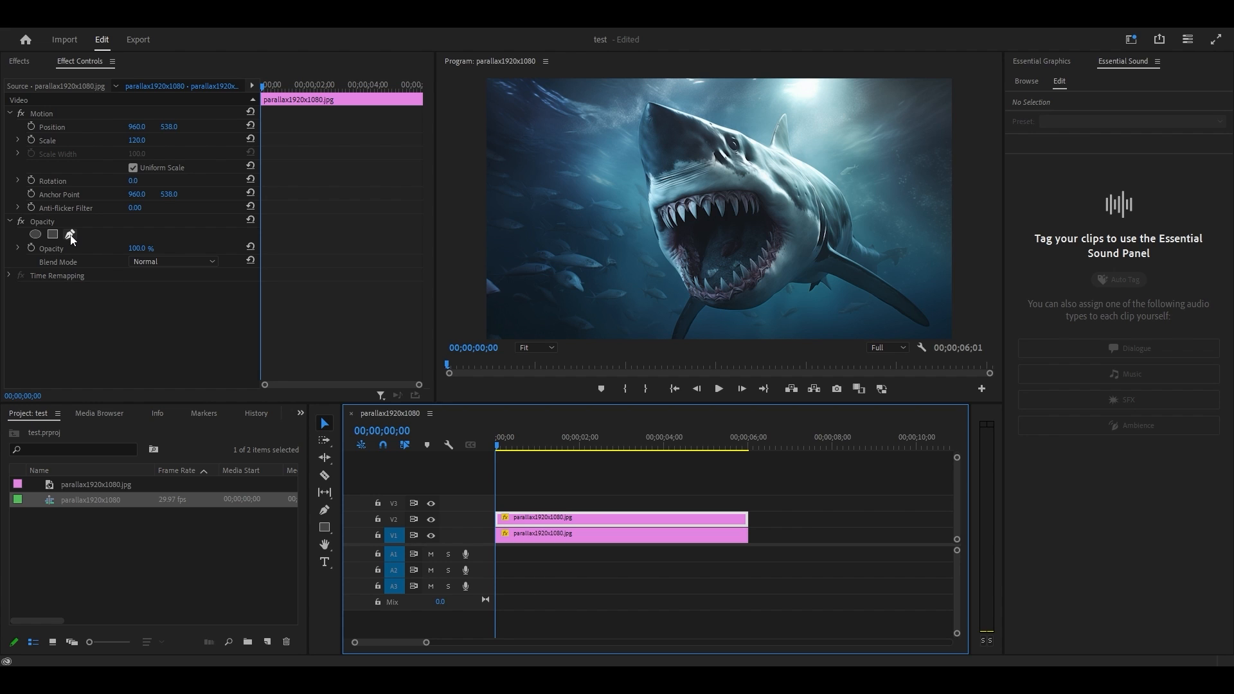
click(69, 234)
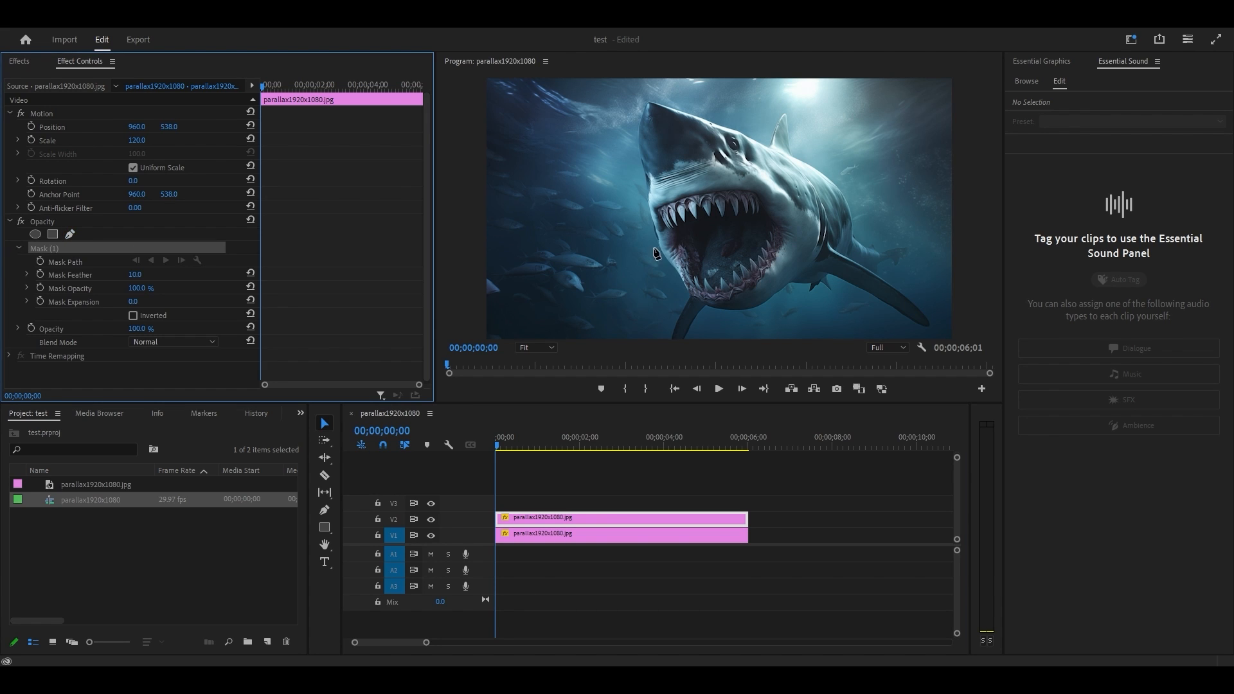